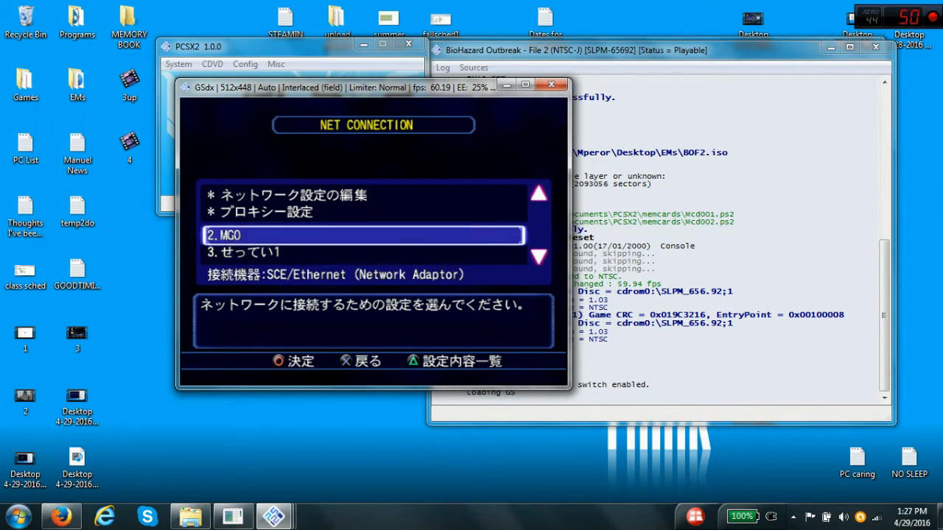
# Step: Select the '2.MGO' entry in the NET CONNECTION menu
pyautogui.press('Down')
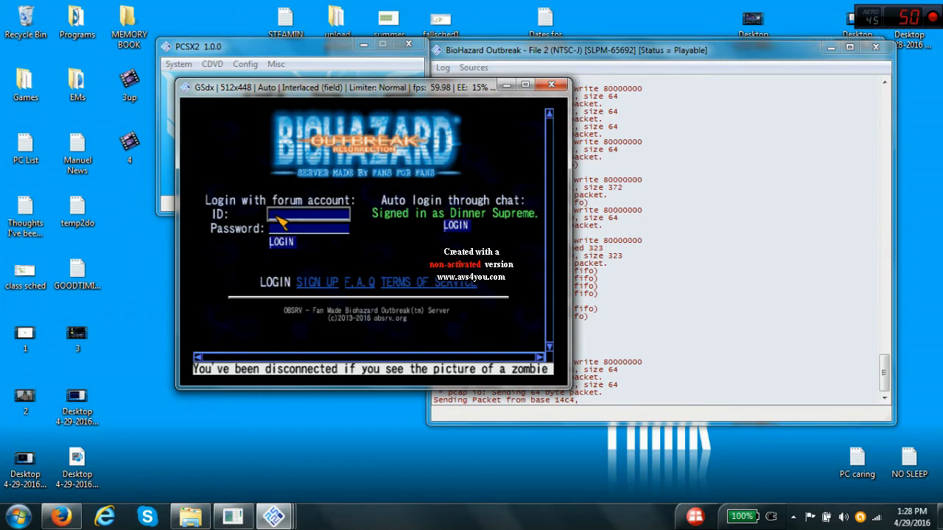
# Step: Focus the ID field on the 'Login with forum account' screen of the fan server
pyautogui.click(308, 213)
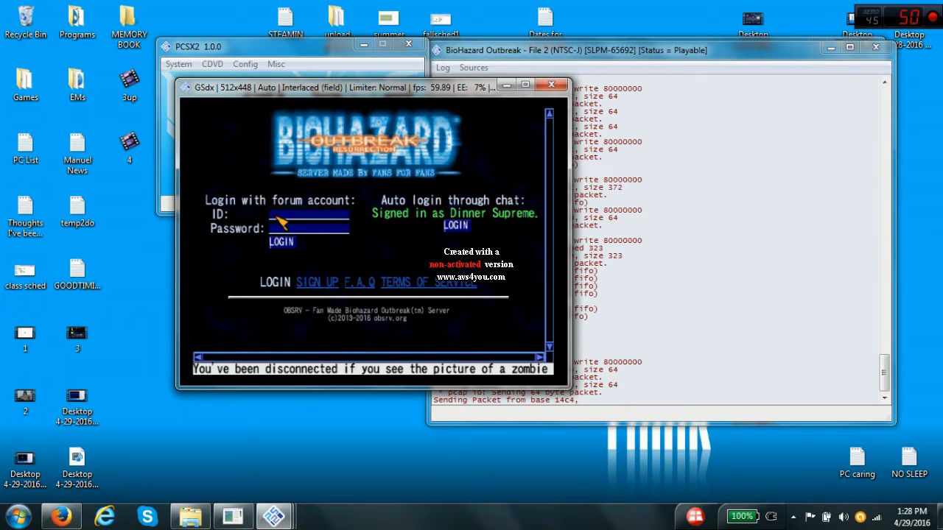
pyautogui.click(308, 214)
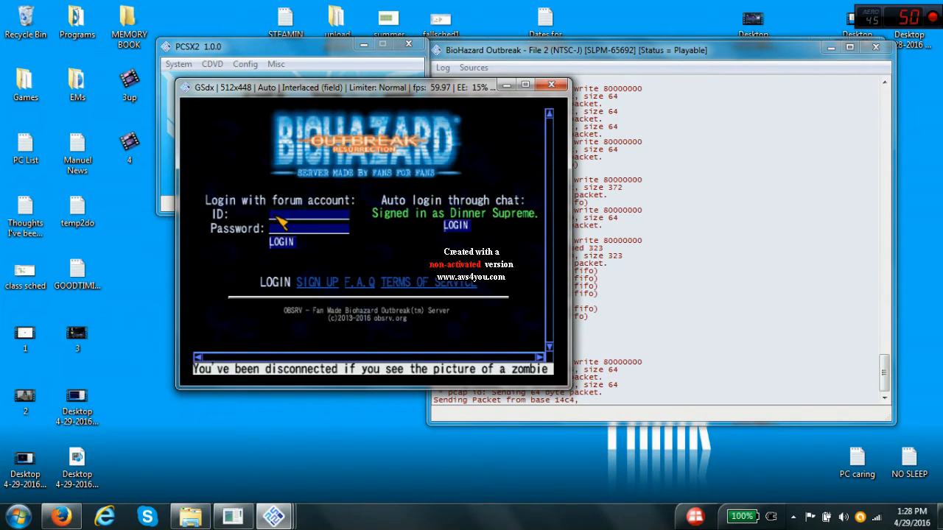
pyautogui.click(308, 214)
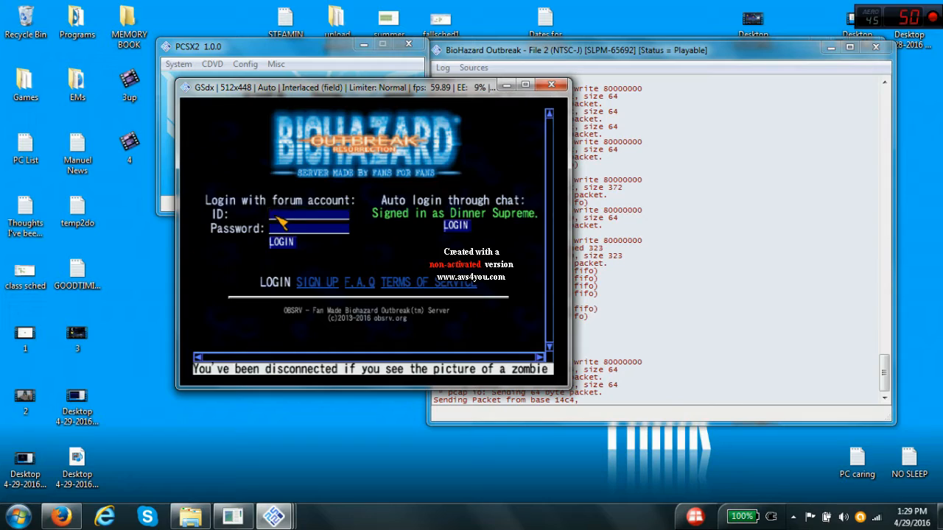
pyautogui.click(308, 214)
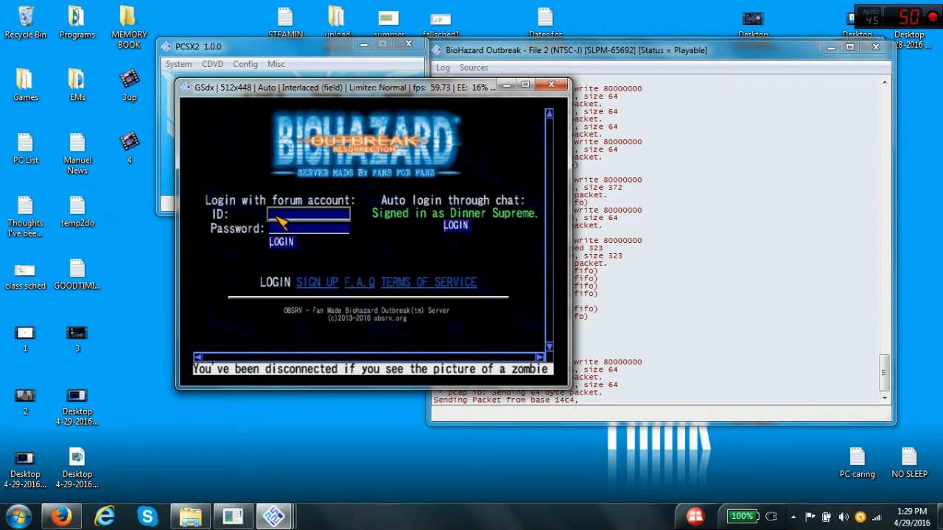
pyautogui.click(308, 214)
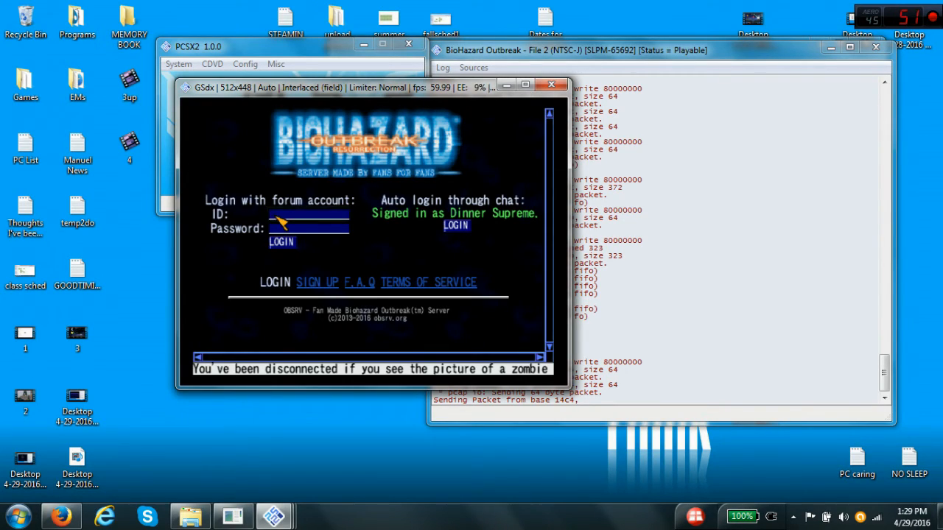